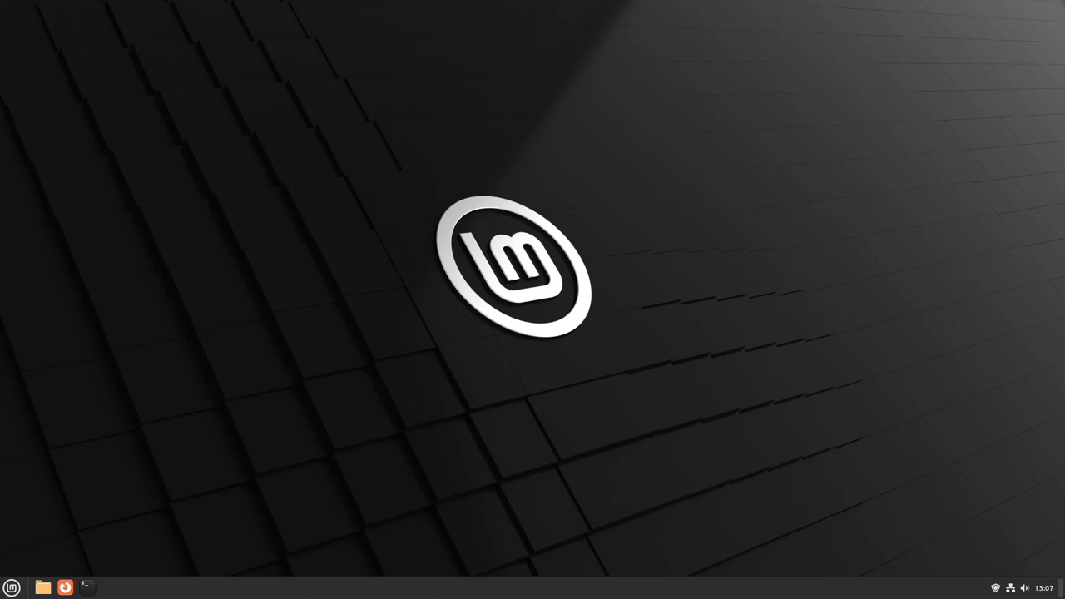
mouse_move(390, 413)
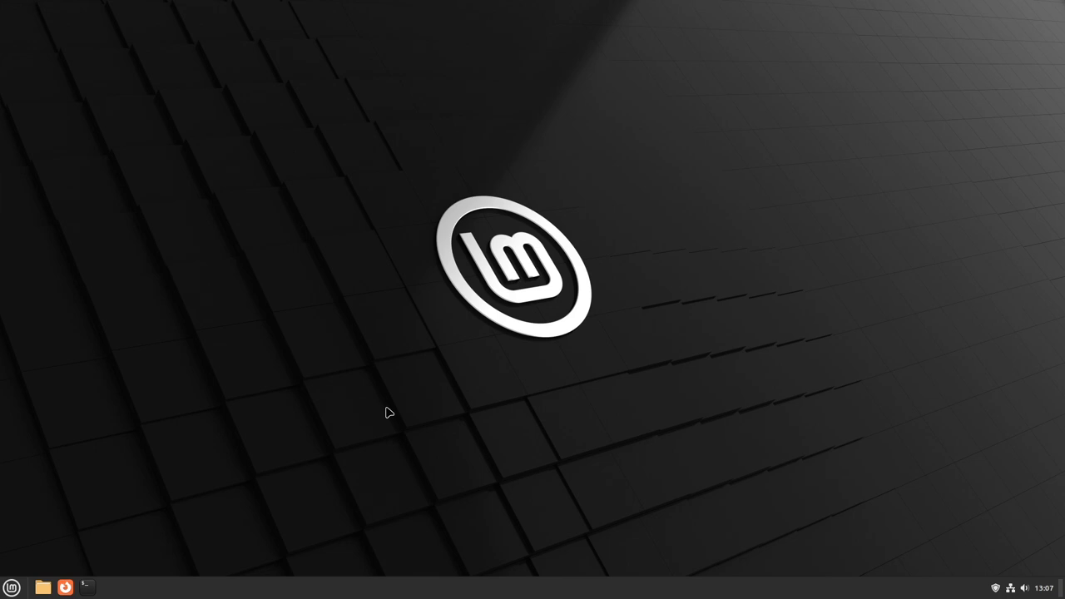
Step: Launch System Settings from the Mint menu in the bottom-left corner
click(12, 588)
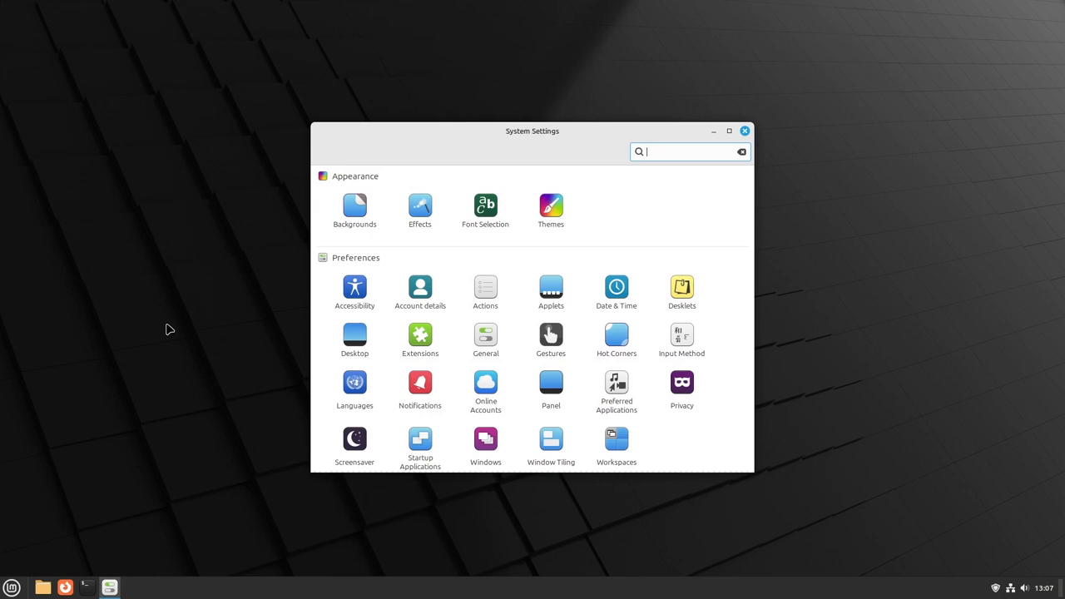
mouse_move(416, 240)
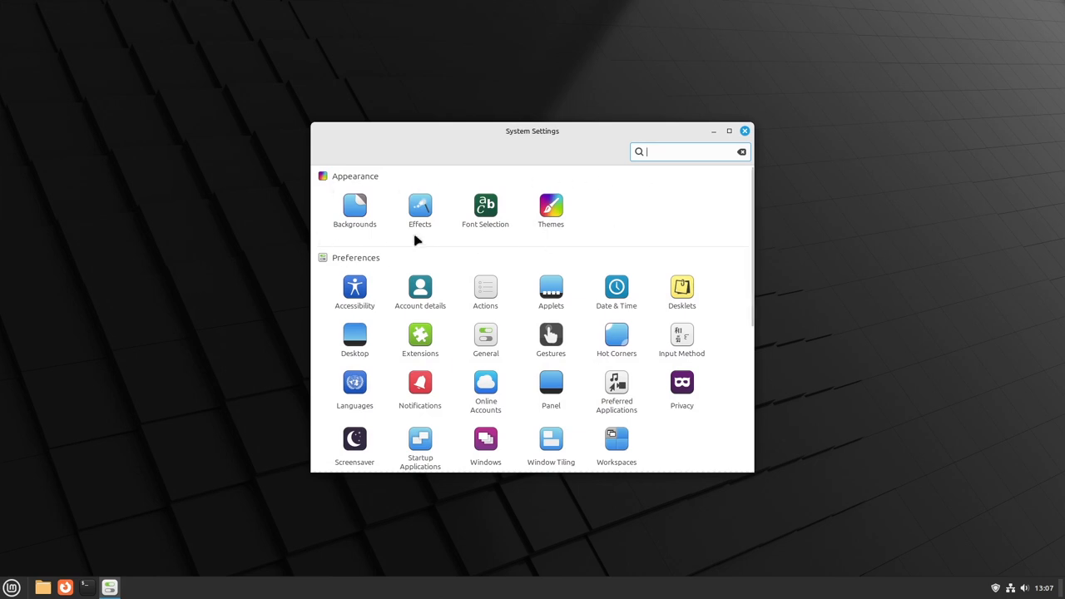
Step: Go to the Backgrounds page under Appearance in System Settings
click(355, 206)
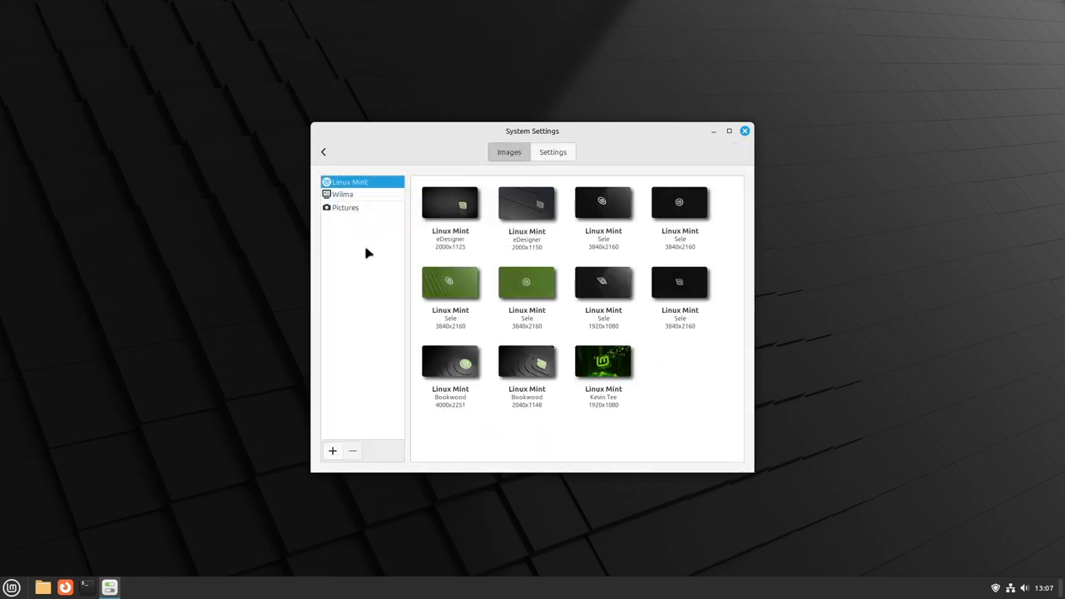
mouse_move(699, 260)
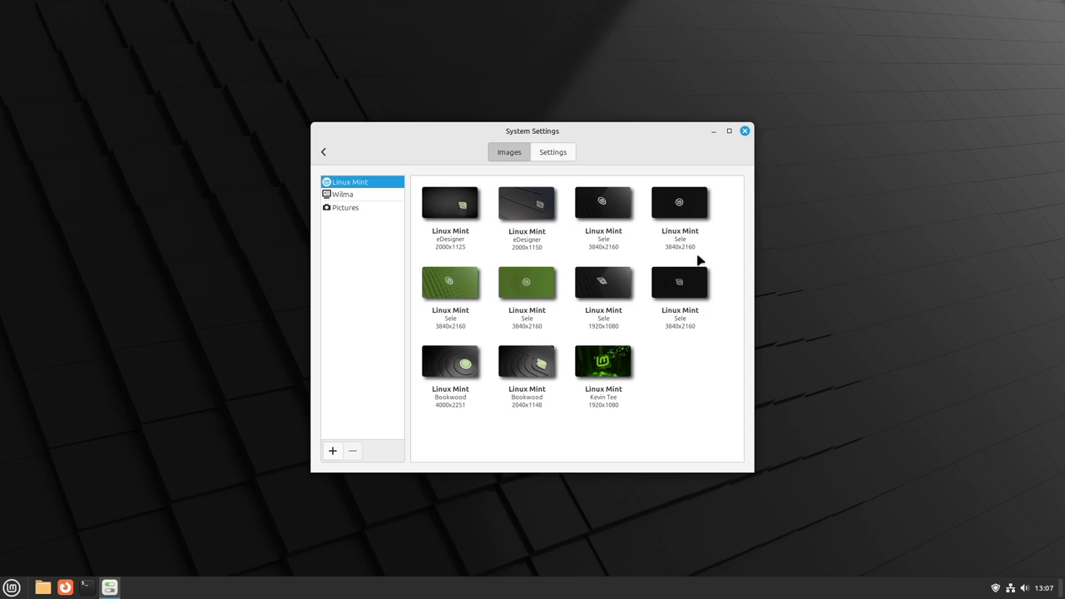
mouse_move(416, 380)
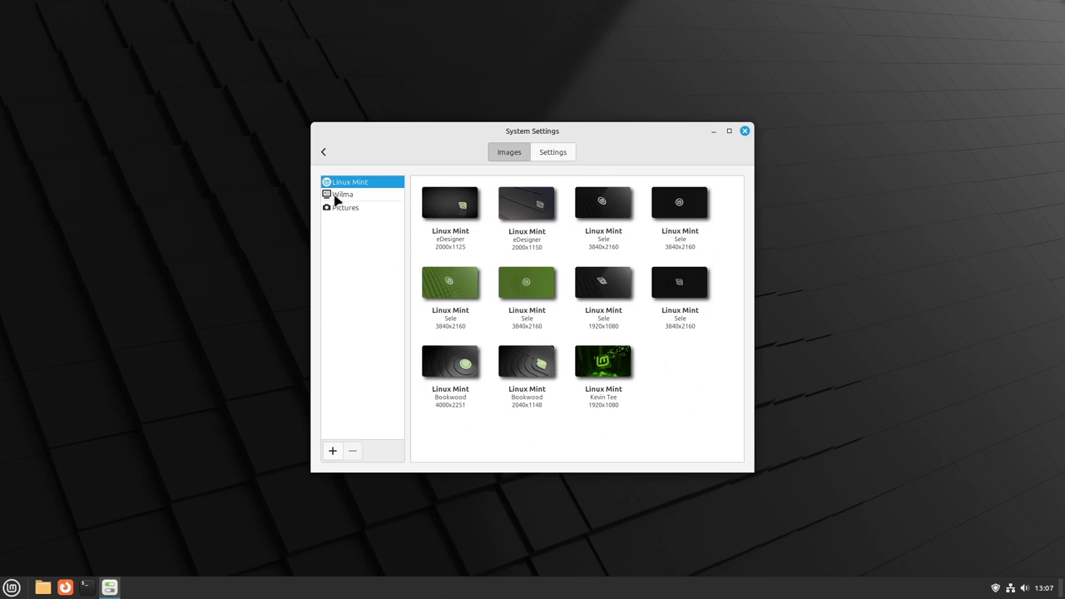
Step: Apply the Wilma collection's Snow Mountain wallpaper, then close System Settings
click(342, 194)
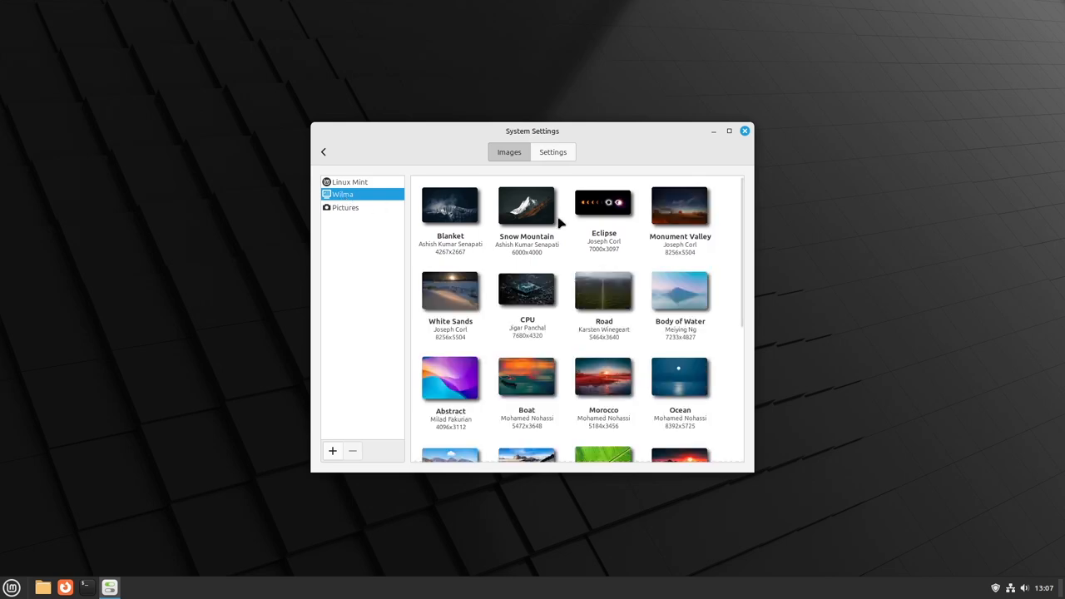
scroll(down, 3)
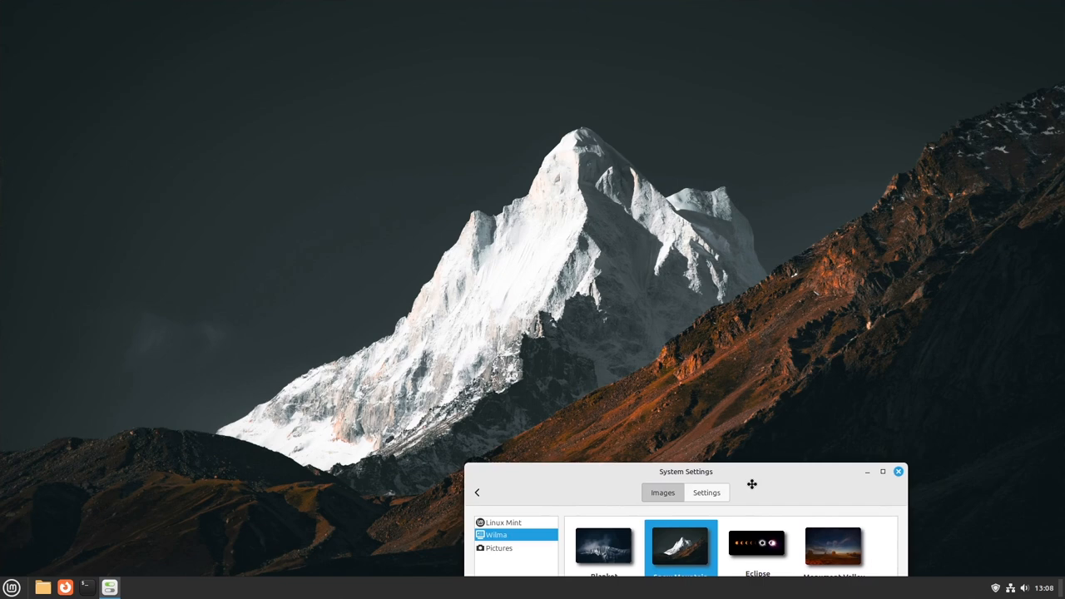
drag(687, 472, 526, 102)
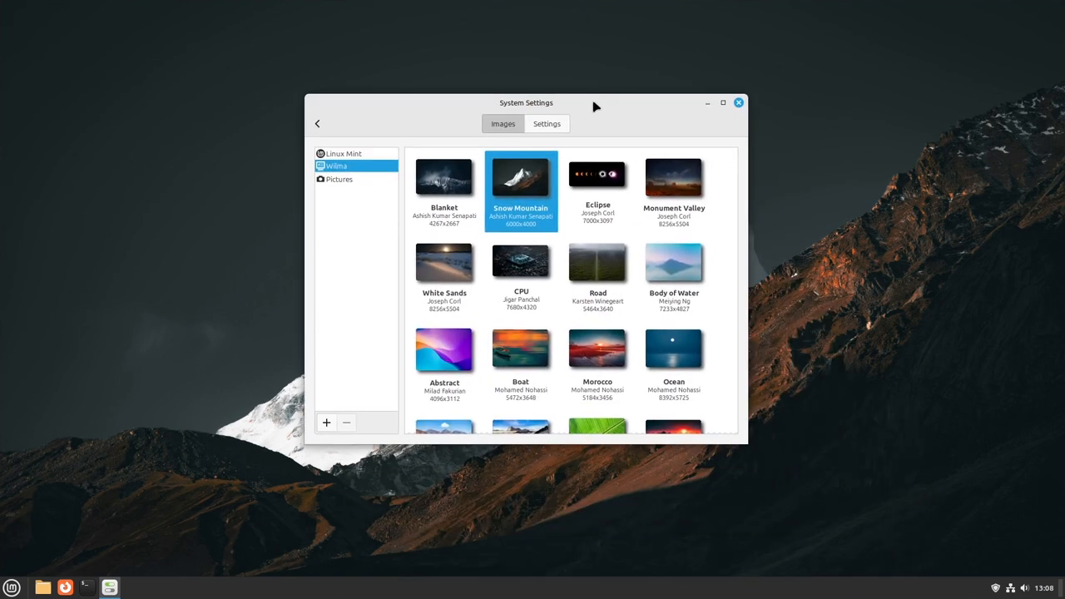
click(738, 102)
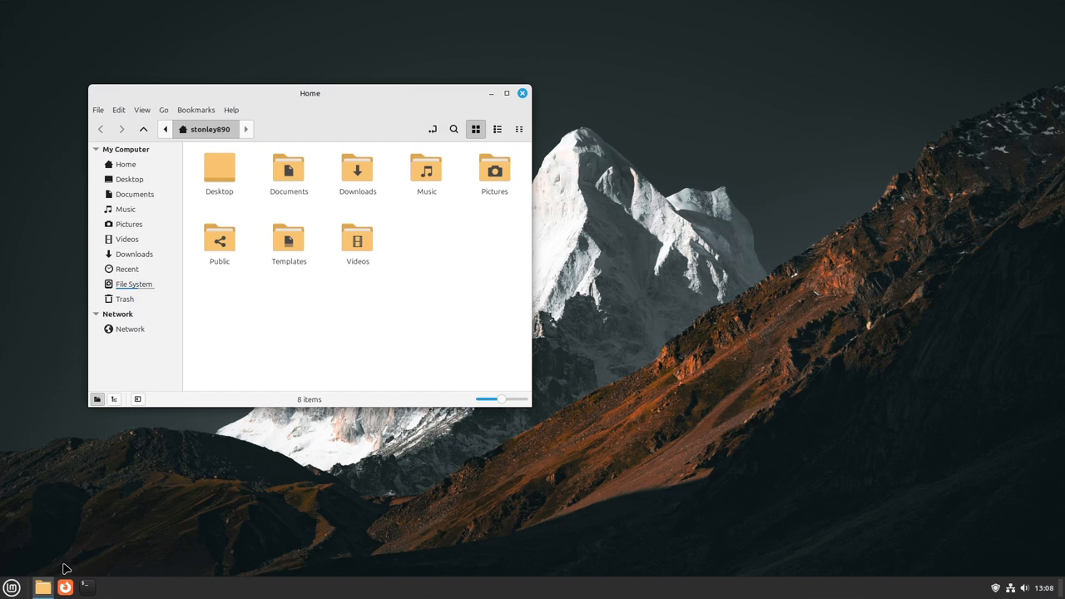
Step: Set fox.jpg from Downloads as the wallpaper via its Nemo context menu
click(134, 254)
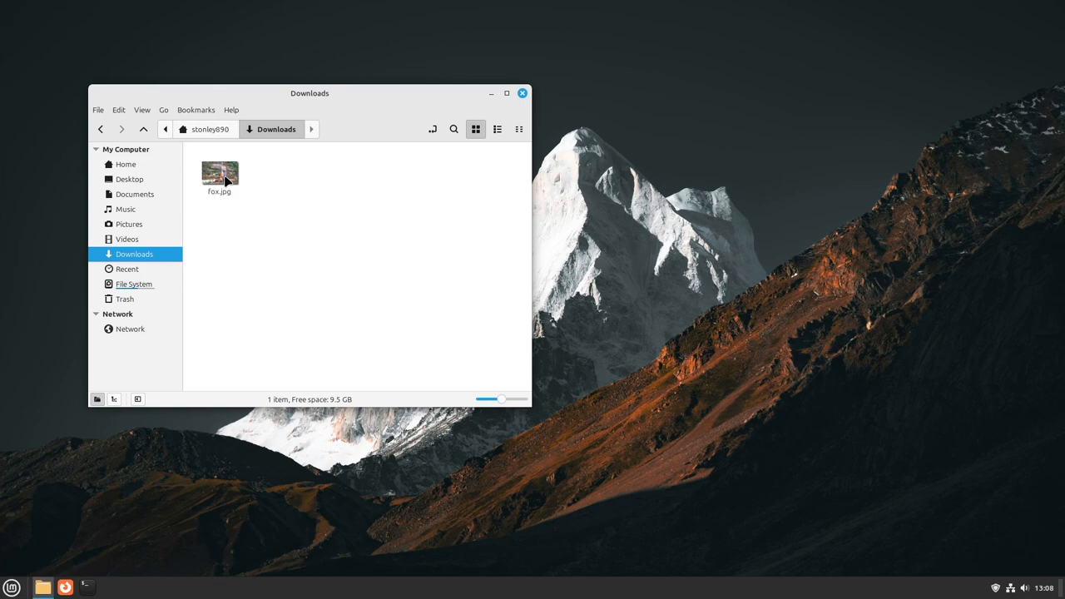
right_click(219, 175)
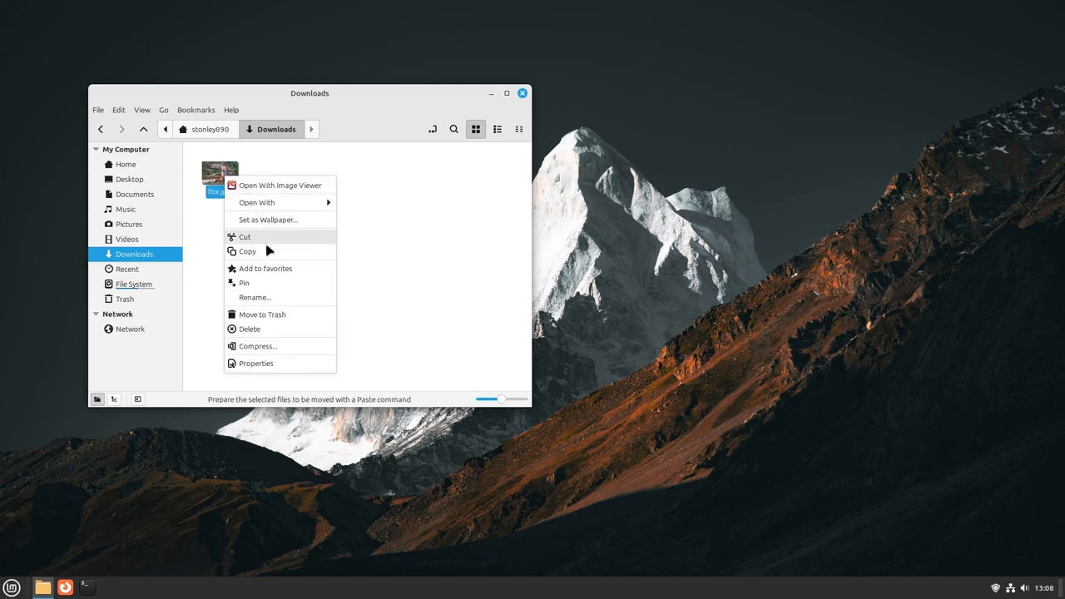
mouse_move(268, 219)
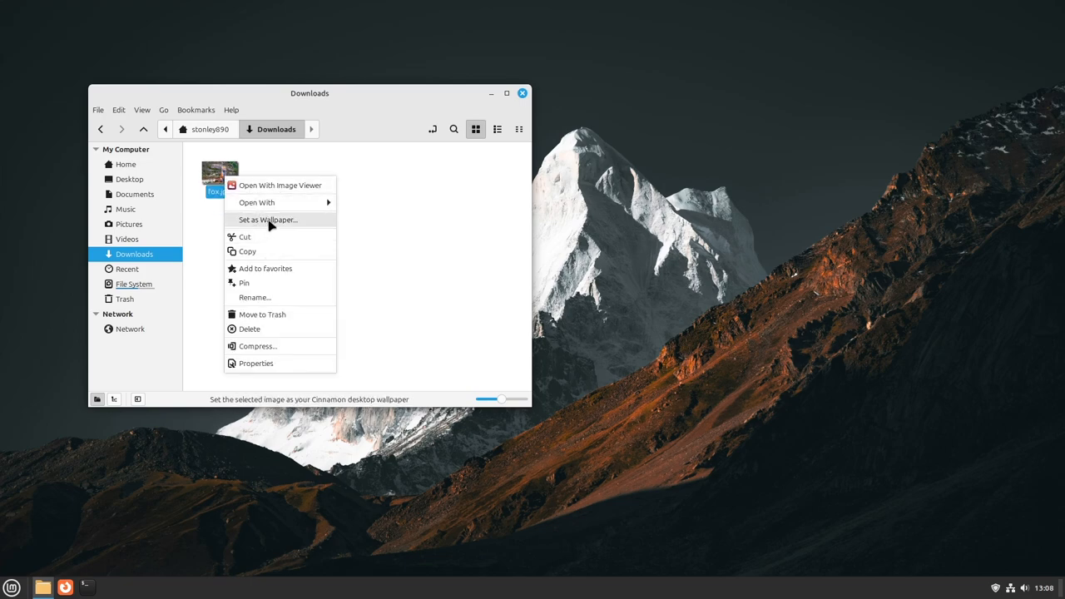
click(268, 219)
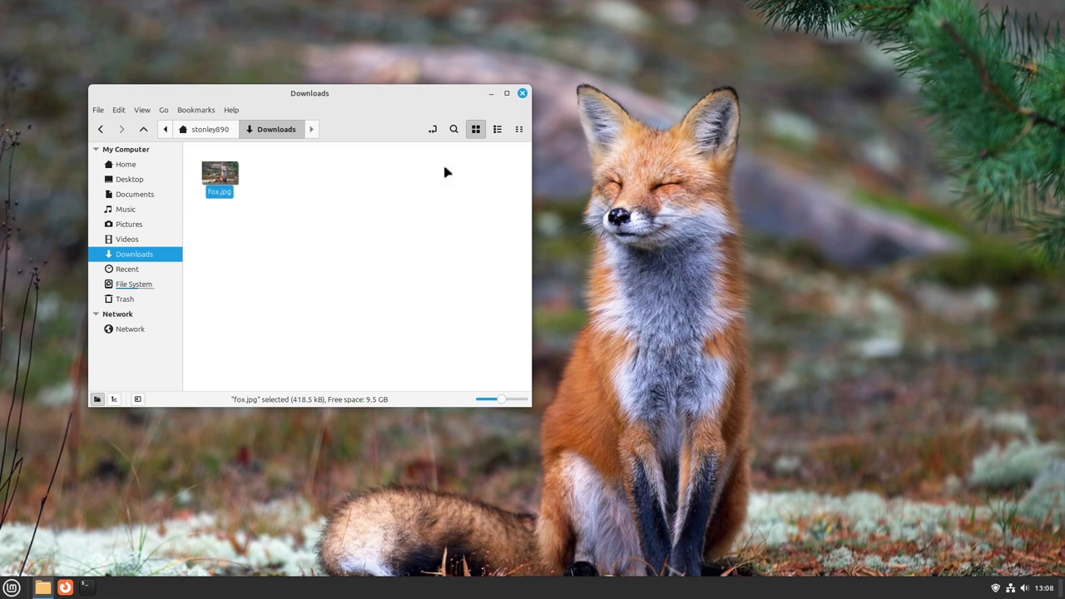